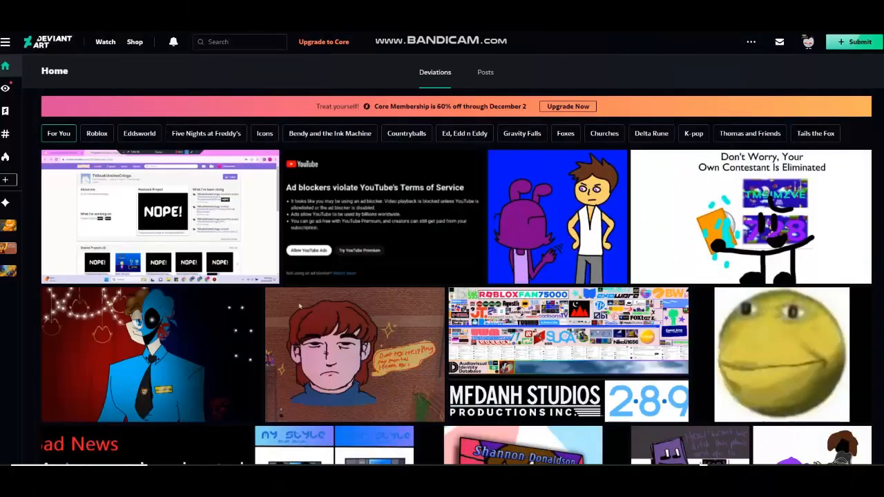
mouse_move(329, 132)
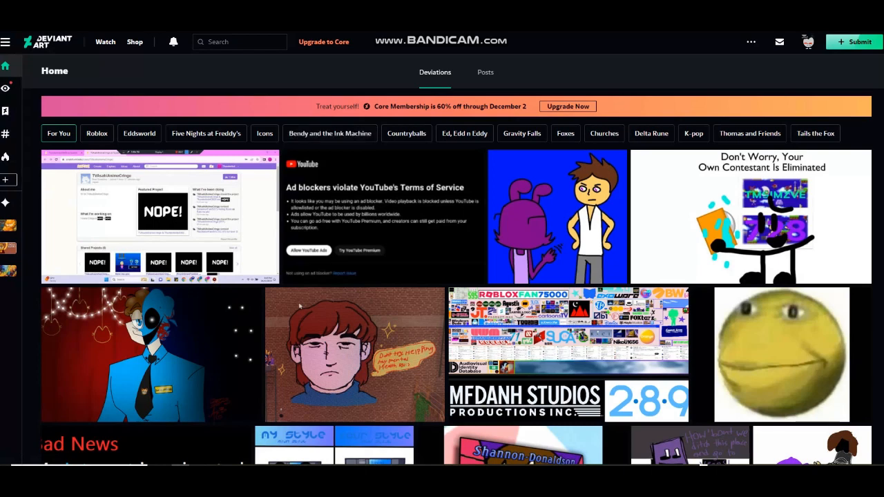
mouse_move(385, 218)
text(r)
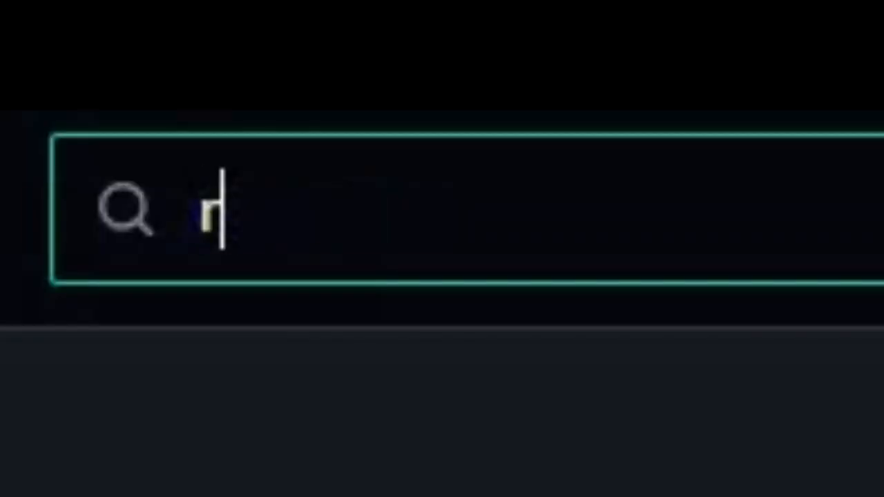
text(oblox guest)
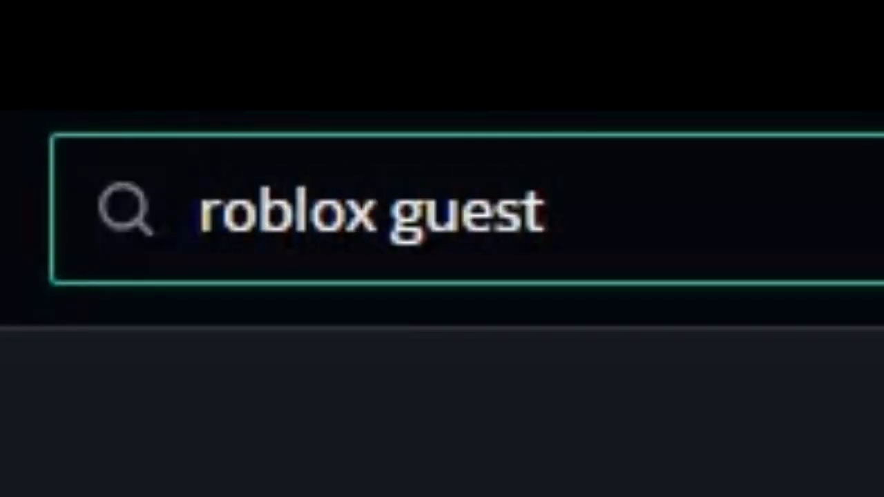